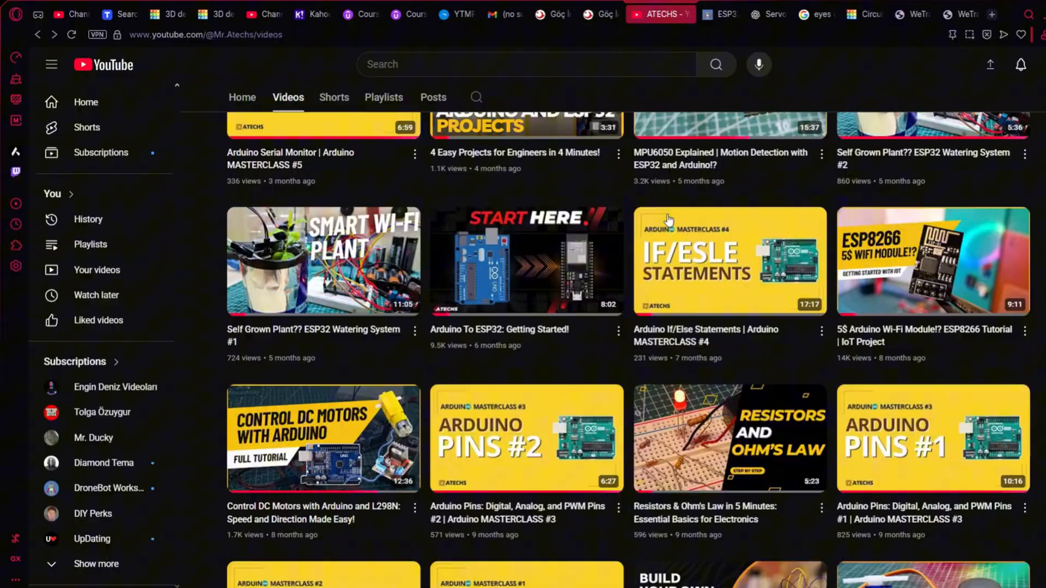
Step: Toggle the LED on pin 5 on and then off via the two 'here' links on the 10.11.11.182 page
{"action": "left_click", "coordinate": [720, 14]}
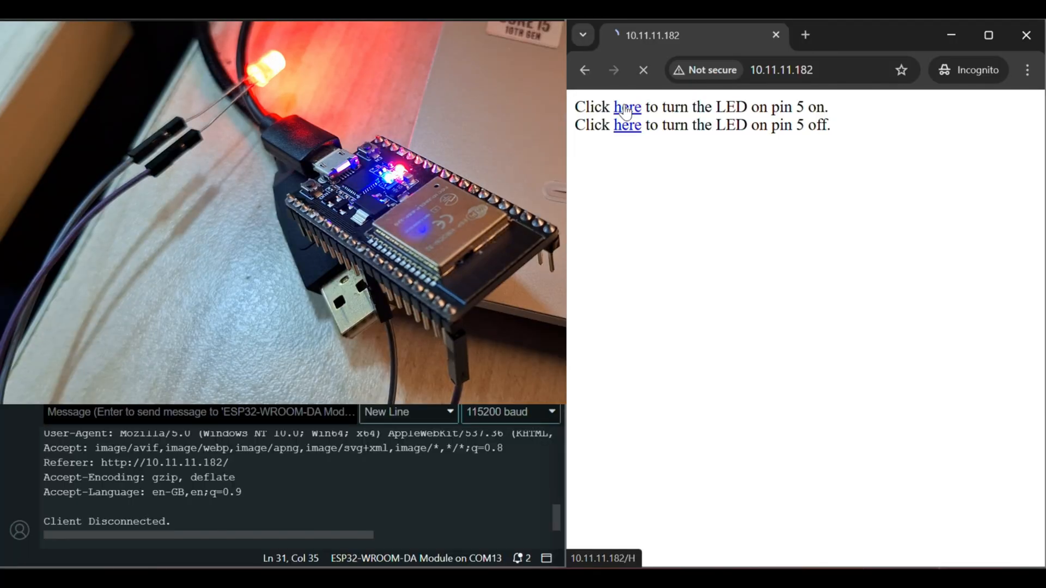
{"action": "left_click", "coordinate": [628, 107]}
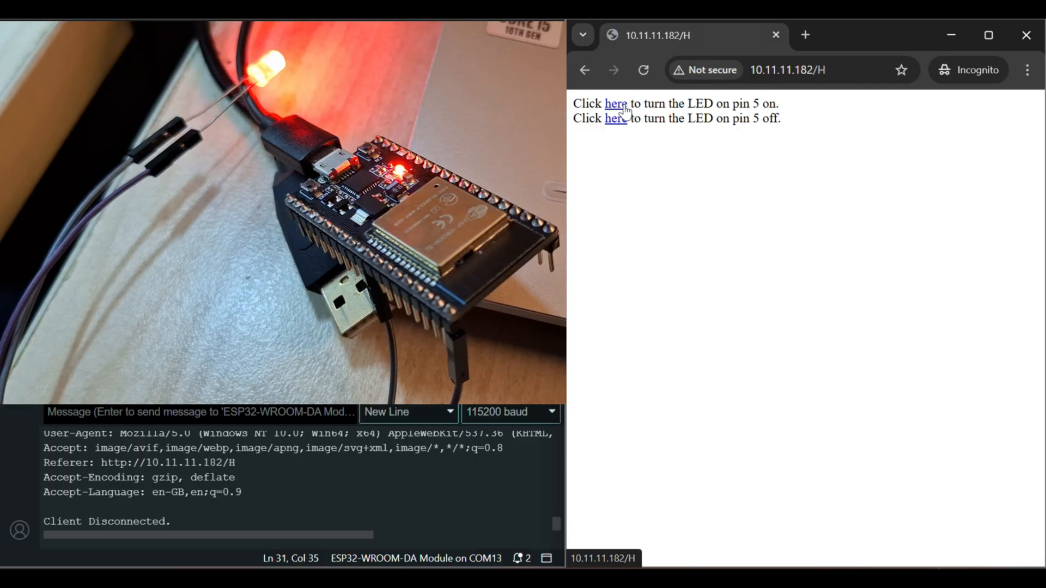
{"action": "left_click", "coordinate": [614, 117]}
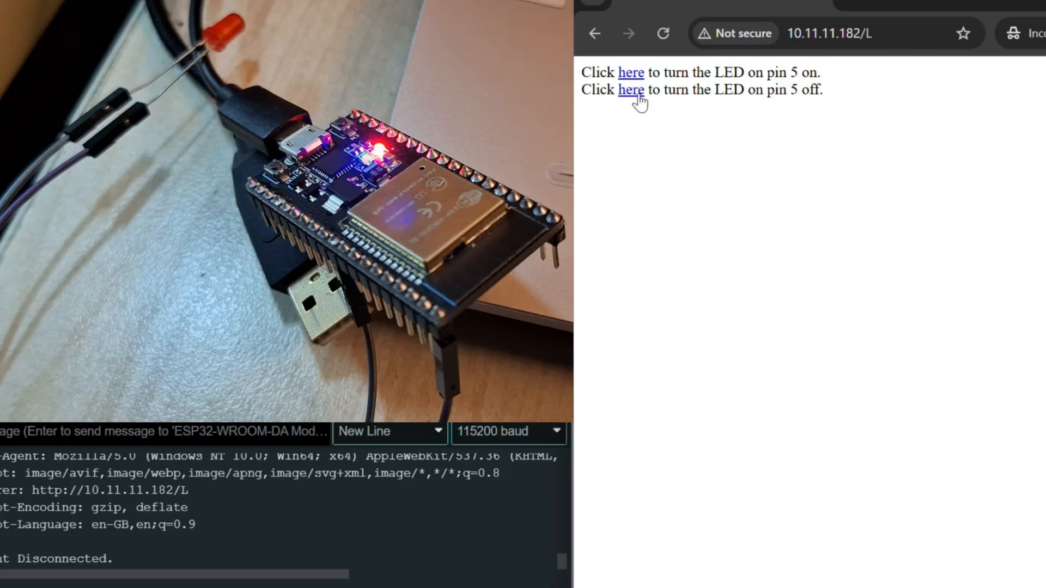
{"action": "left_click", "coordinate": [631, 72]}
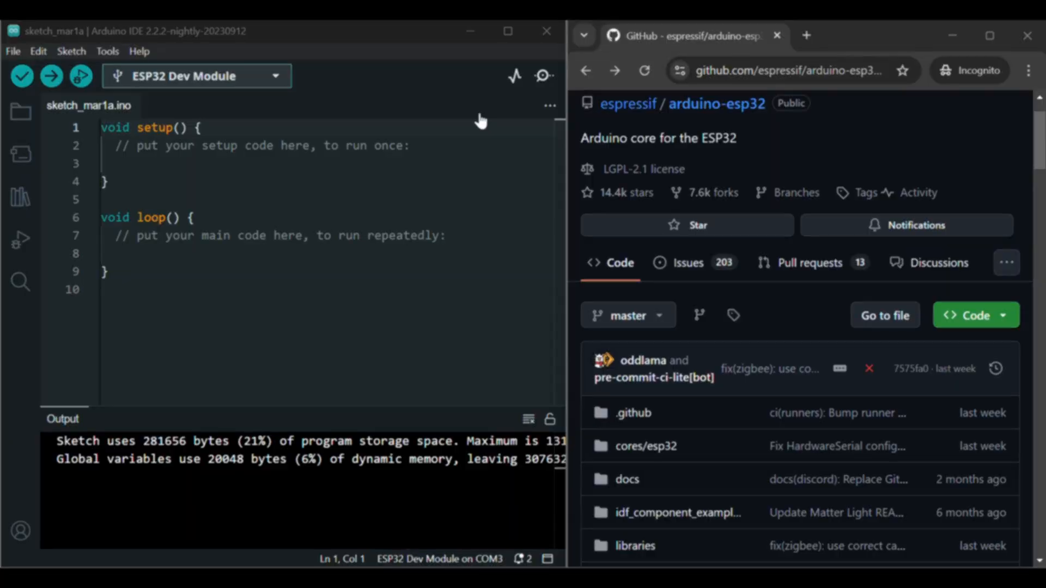
{"action": "left_click", "coordinate": [21, 154]}
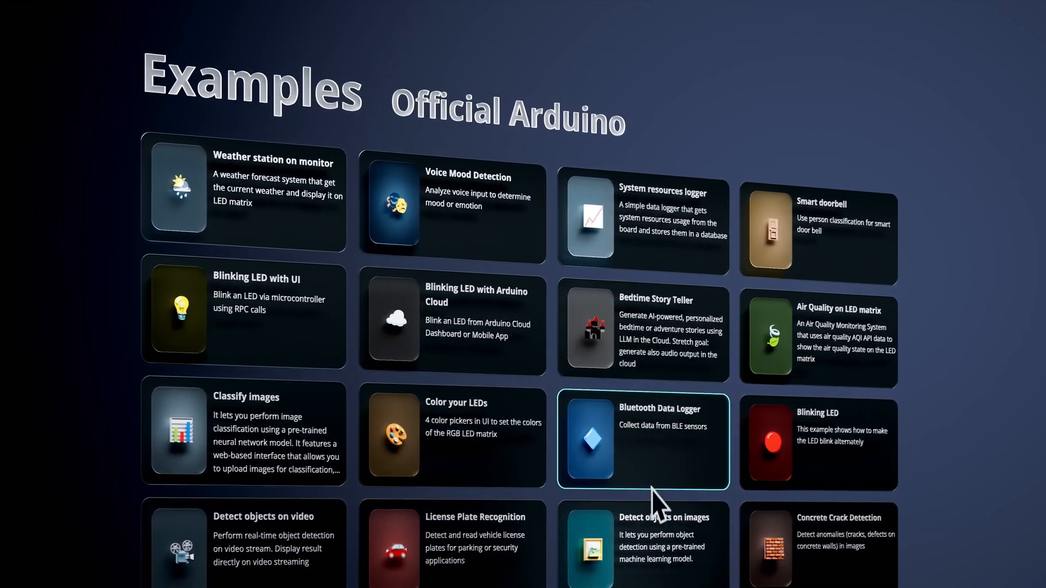
Step: Create the new app and add the Weather forecast brick so it appears under Bricks
{"action": "left_click", "coordinate": [643, 542]}
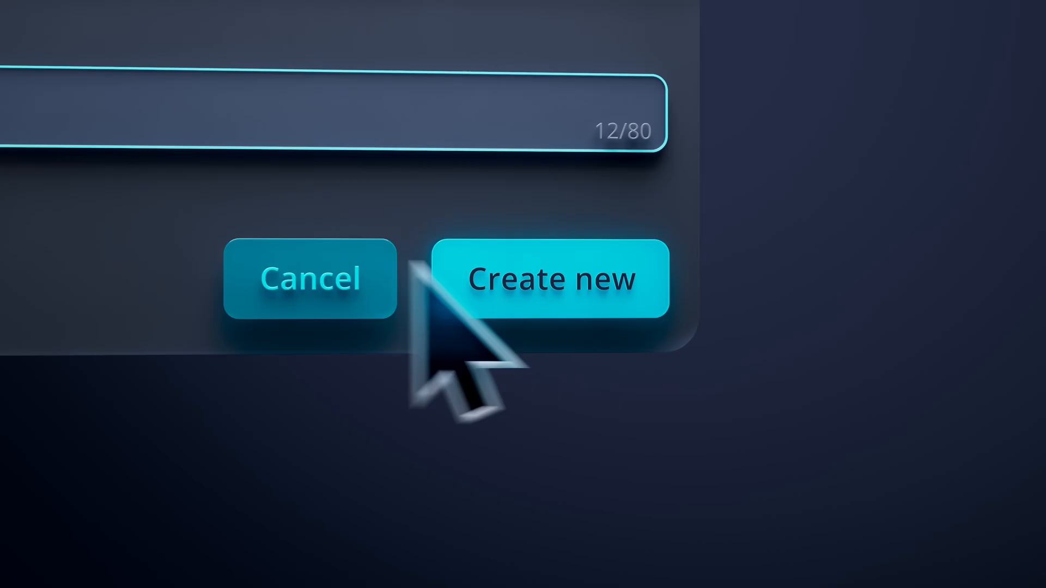
{"action": "left_click", "coordinate": [552, 278]}
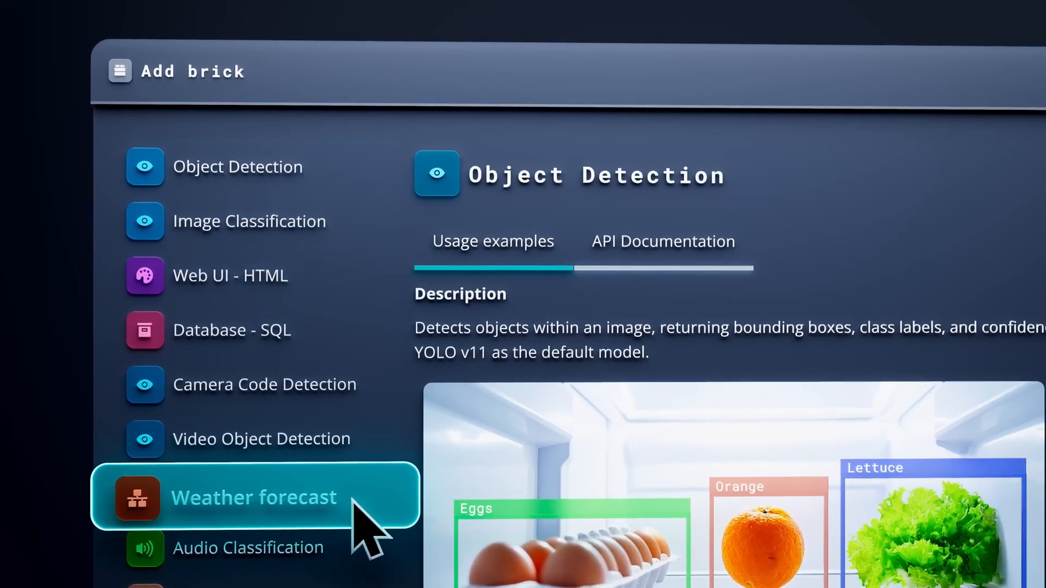
{"action": "left_click", "coordinate": [251, 497]}
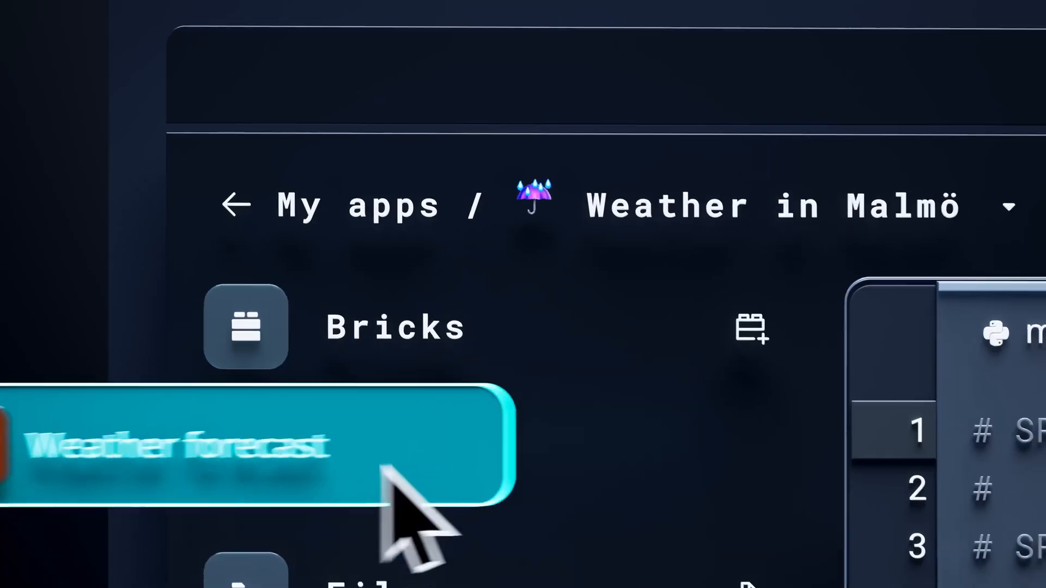